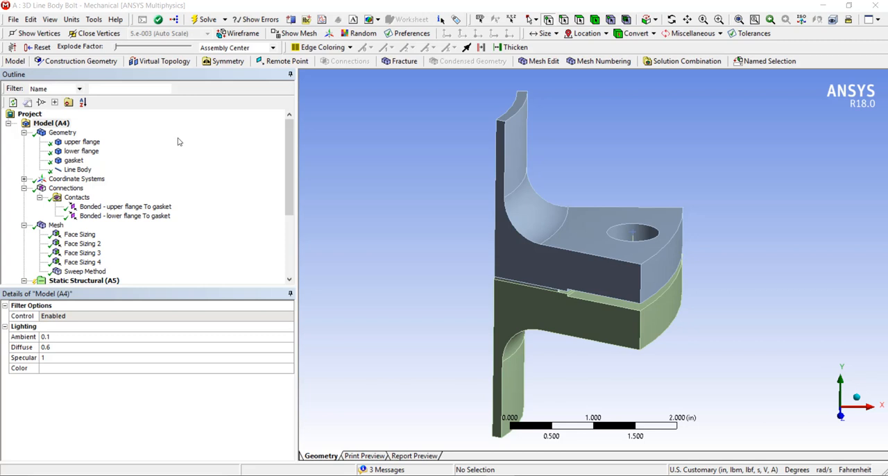
pyautogui.moveTo(180, 144)
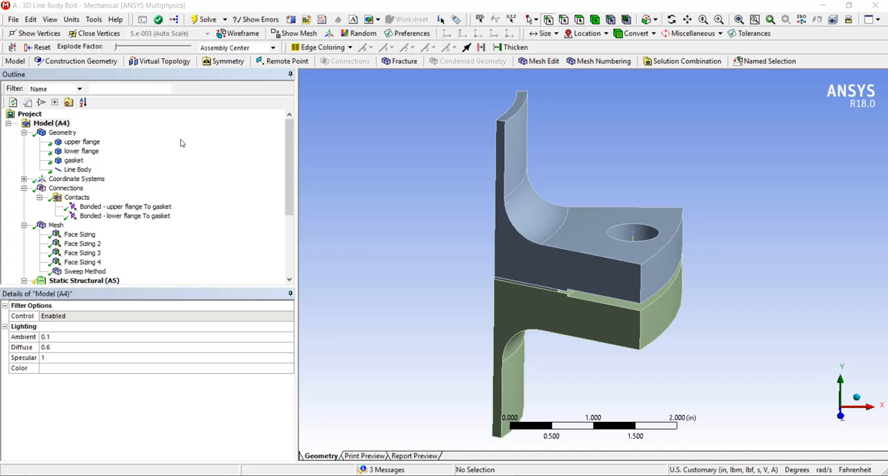
pyautogui.moveTo(183, 138)
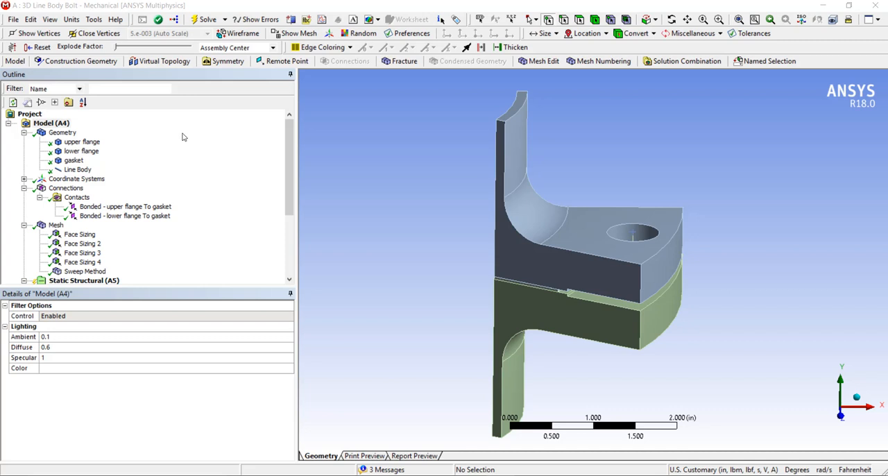
pyautogui.moveTo(165, 148)
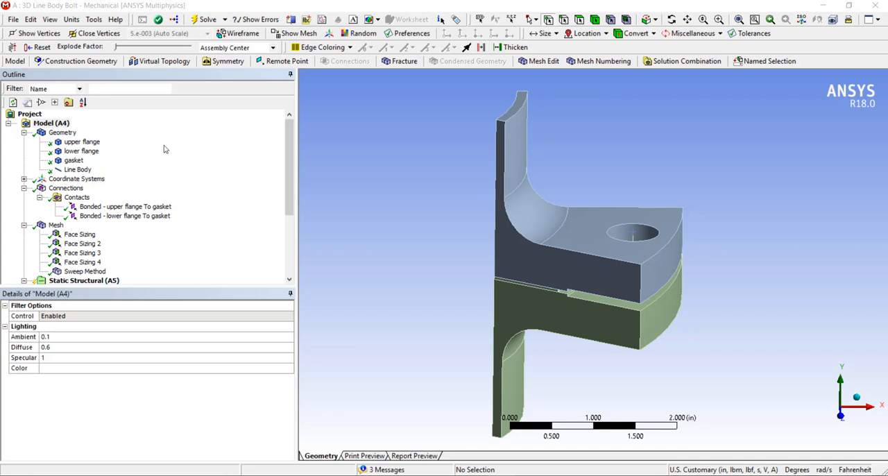
# Step: Show the Line Body's details, revealing a structural steel beam definition
pyautogui.click(77, 169)
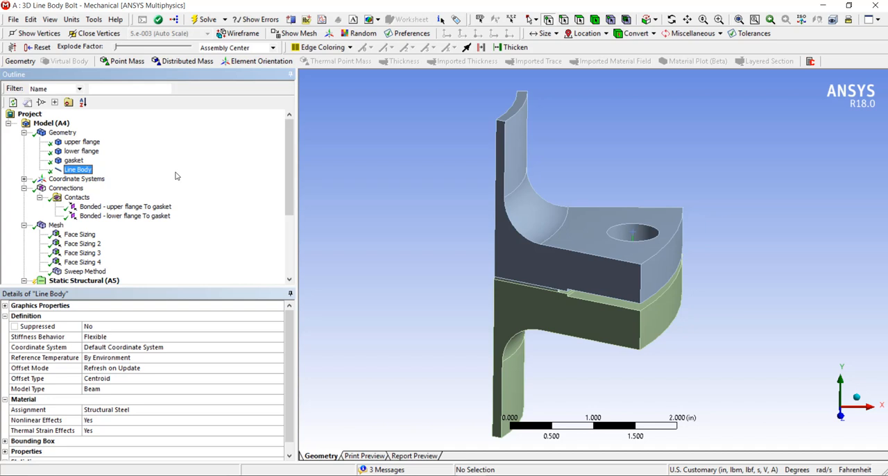
# Step: Insert a fixed joint with the bolt-hole vertex as reference and the upper flange face as mobile
pyautogui.click(67, 188)
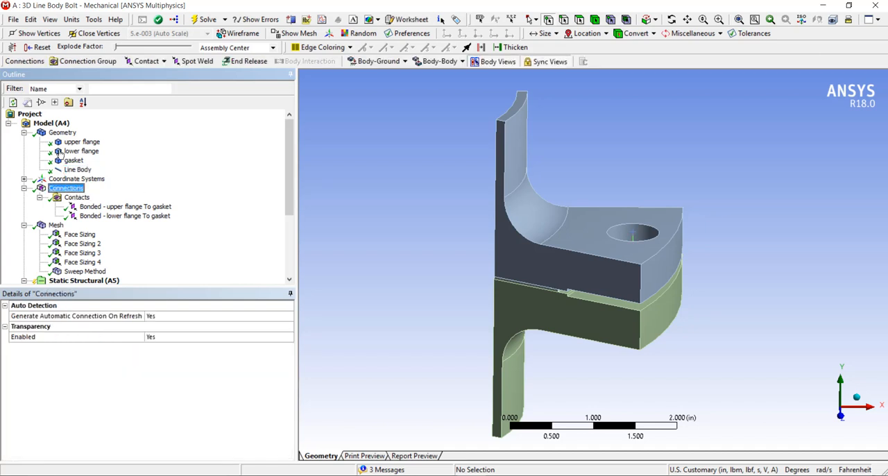
pyautogui.rightClick(66, 189)
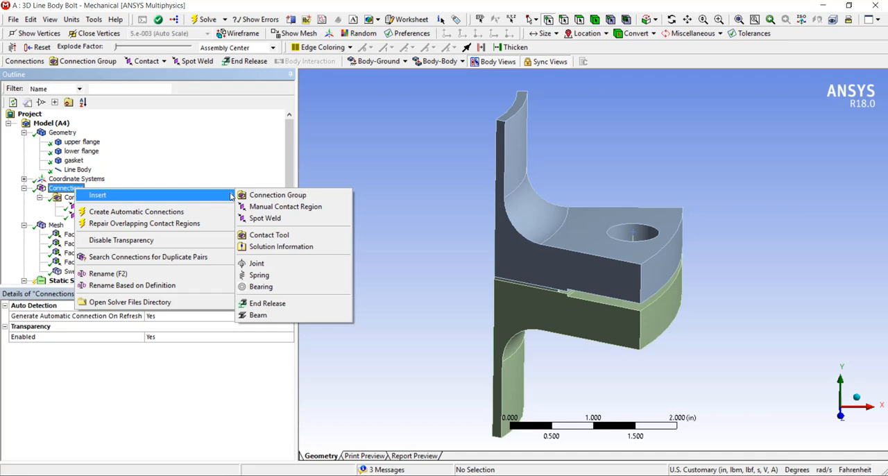
pyautogui.click(255, 264)
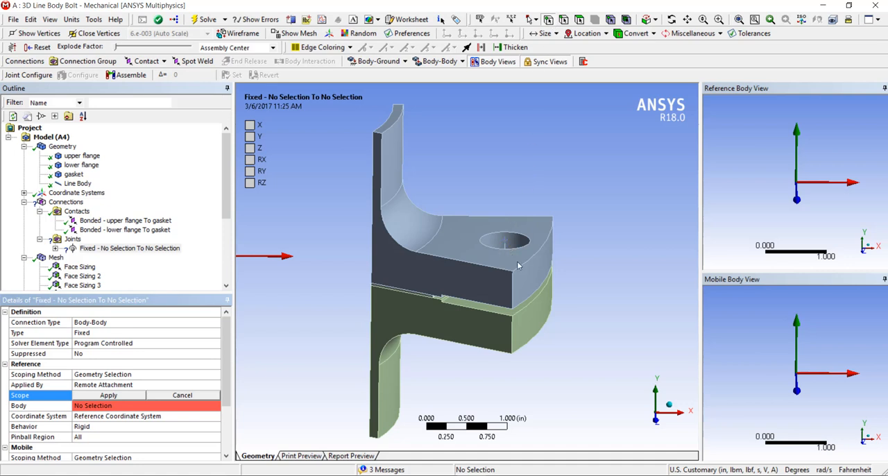
pyautogui.moveTo(472, 264); pyautogui.dragTo(461, 250)
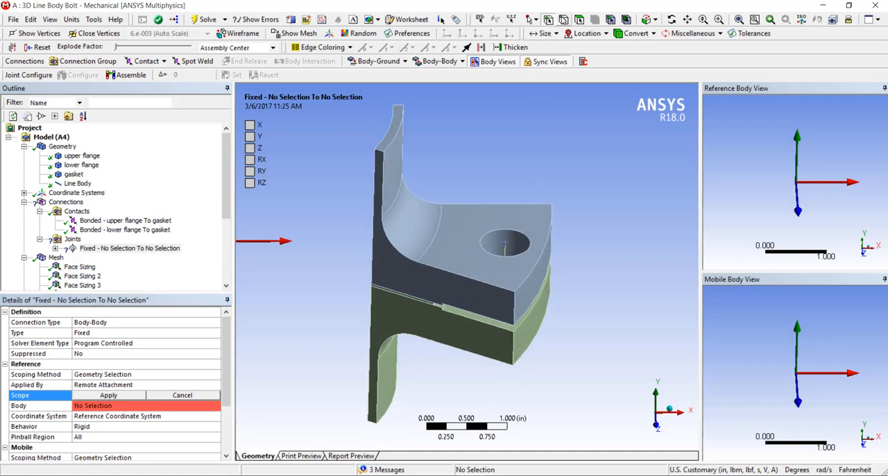
pyautogui.click(505, 242)
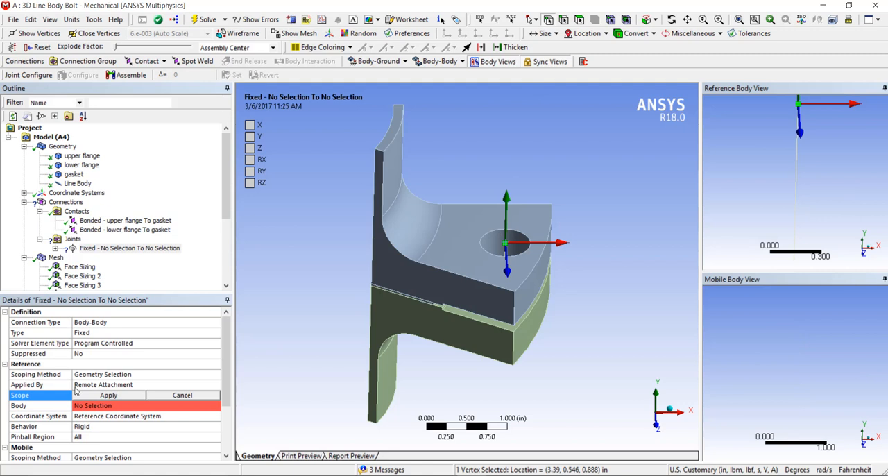
pyautogui.click(108, 394)
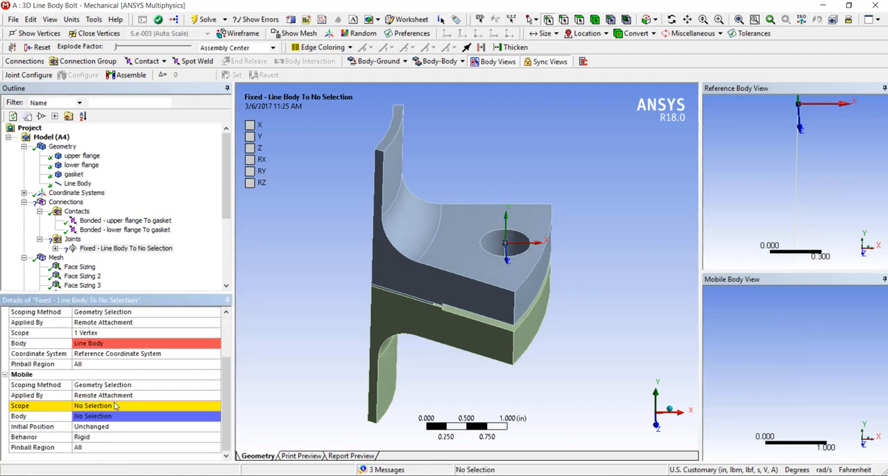
pyautogui.click(92, 406)
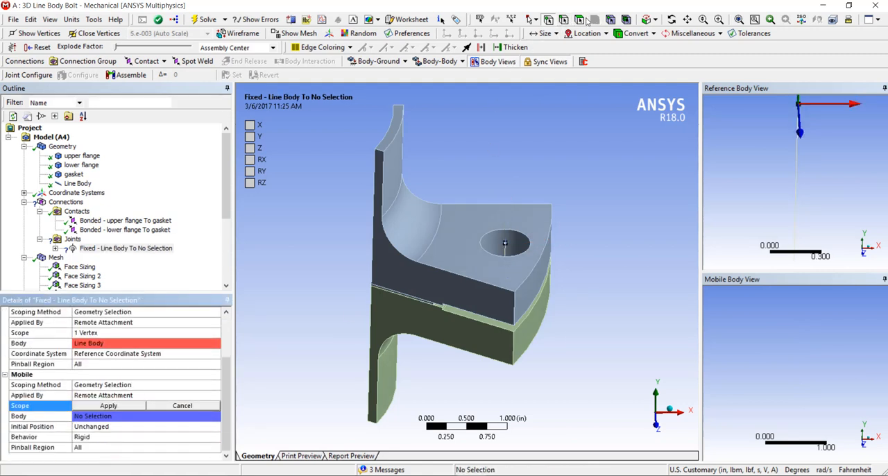
pyautogui.click(469, 225)
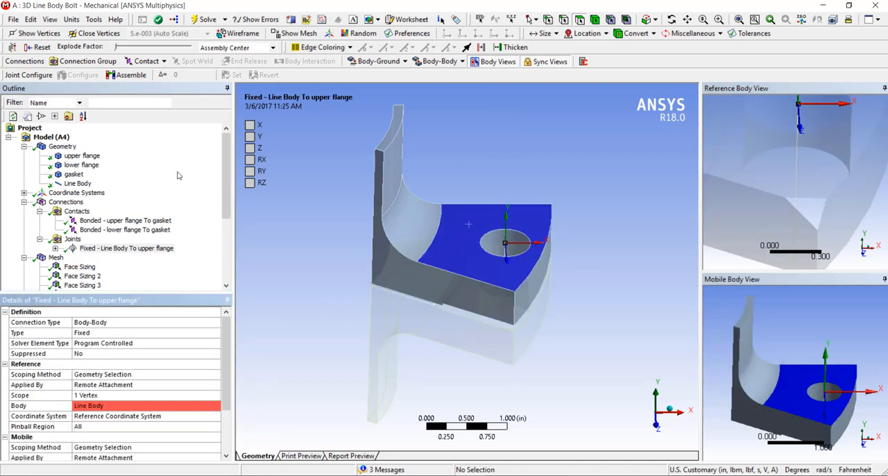
pyautogui.moveTo(173, 169)
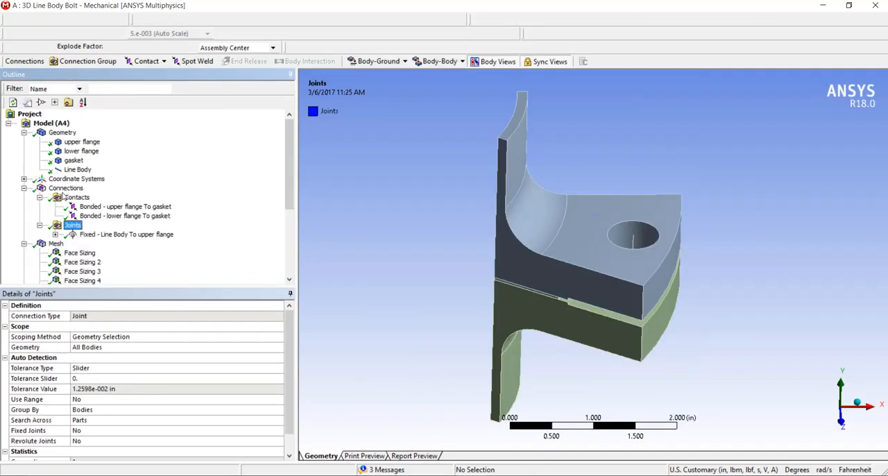
# Step: Insert a second fixed joint linking the bolt vertex to the lower flange face
pyautogui.rightClick(72, 225)
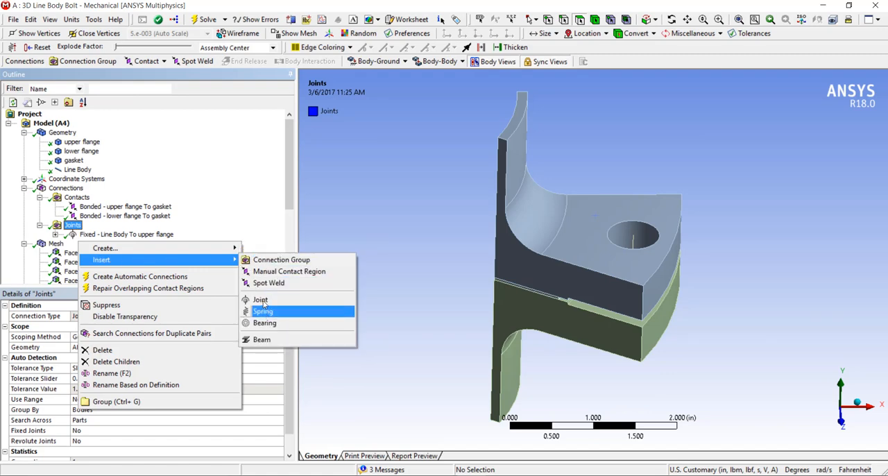
pyautogui.click(261, 300)
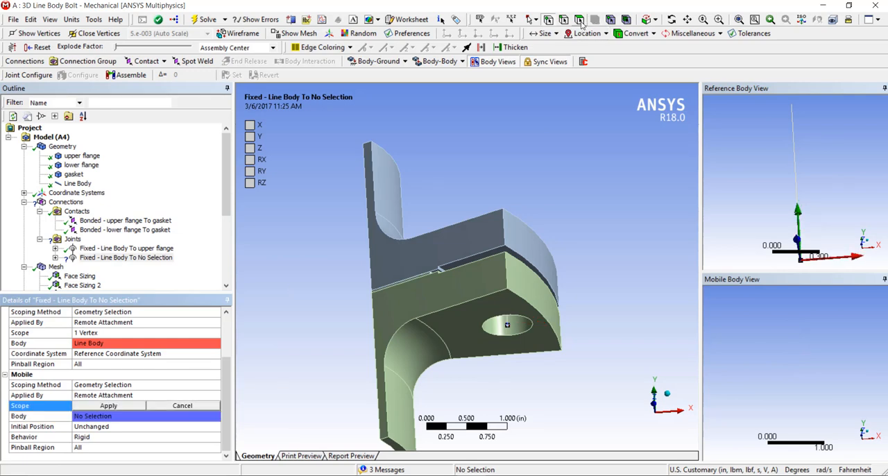
pyautogui.click(464, 319)
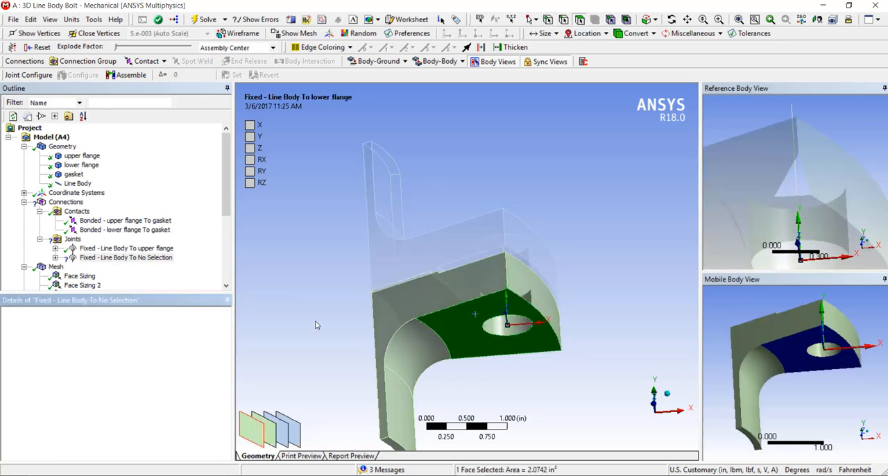
pyautogui.click(125, 258)
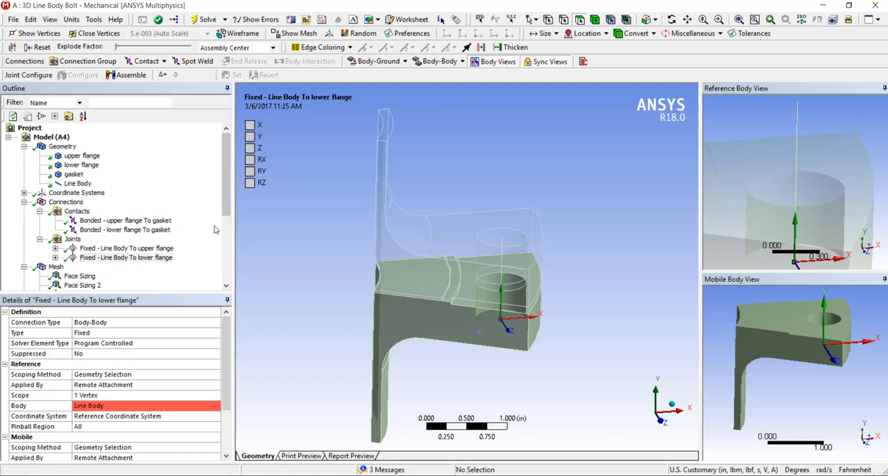
pyautogui.scroll(-3)
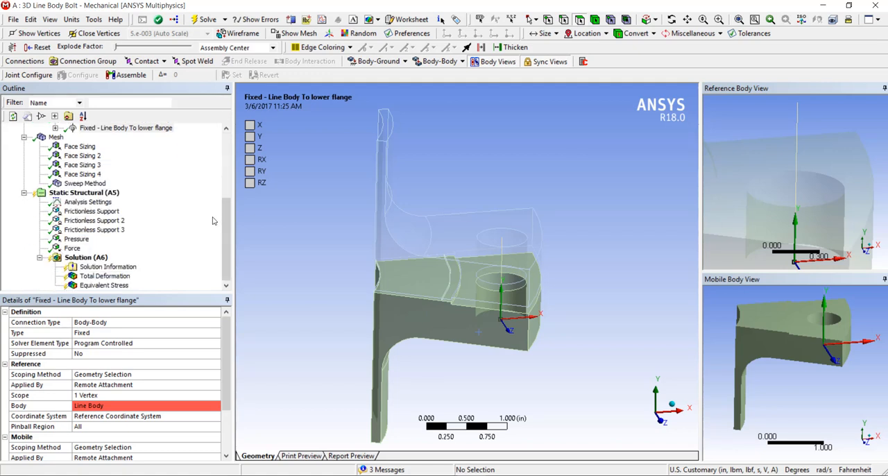
pyautogui.moveTo(214, 217)
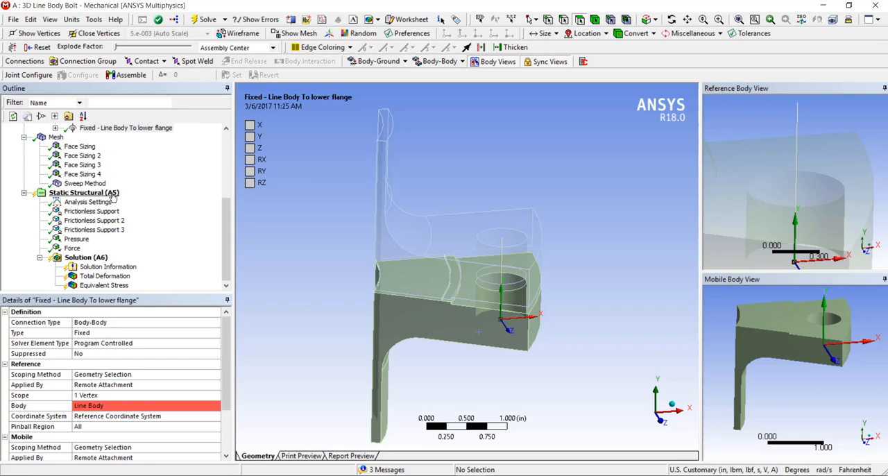
# Step: Insert a Bolt Pretension load under the Static Structural analysis
pyautogui.click(83, 193)
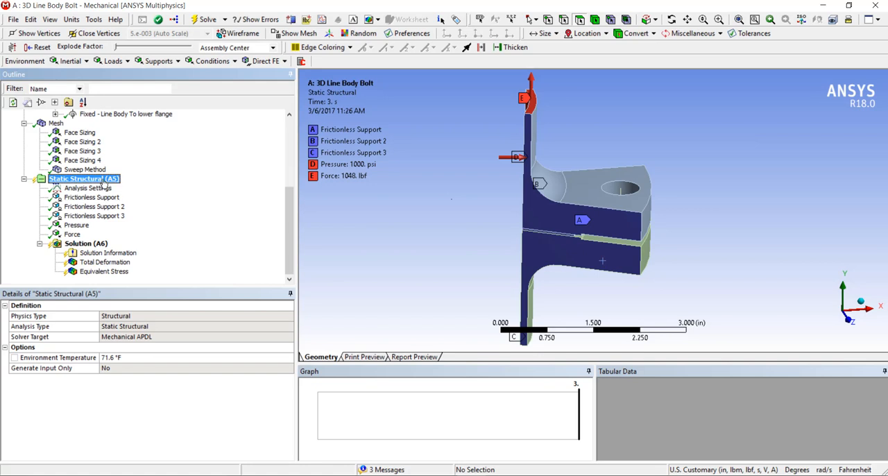
pyautogui.rightClick(76, 178)
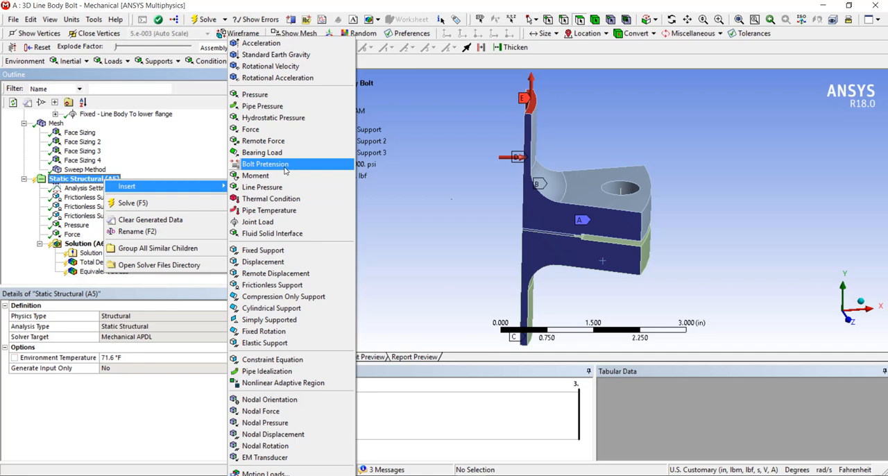
pyautogui.click(263, 164)
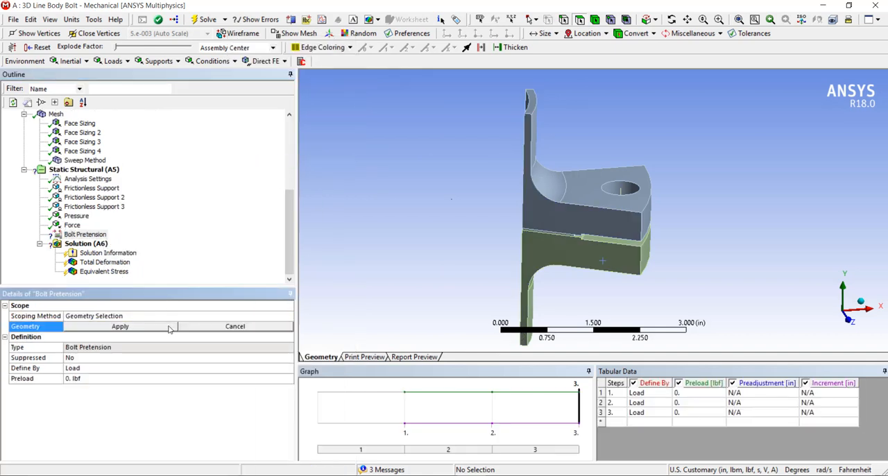
pyautogui.moveTo(169, 310)
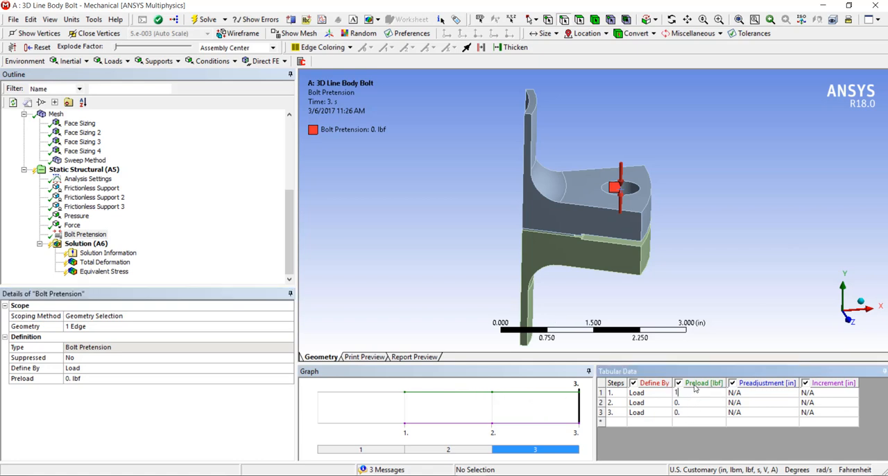
# Step: Set the preload to 1500 lbf in step 1 and lock it for steps 2 and 3
pyautogui.write('1500.')
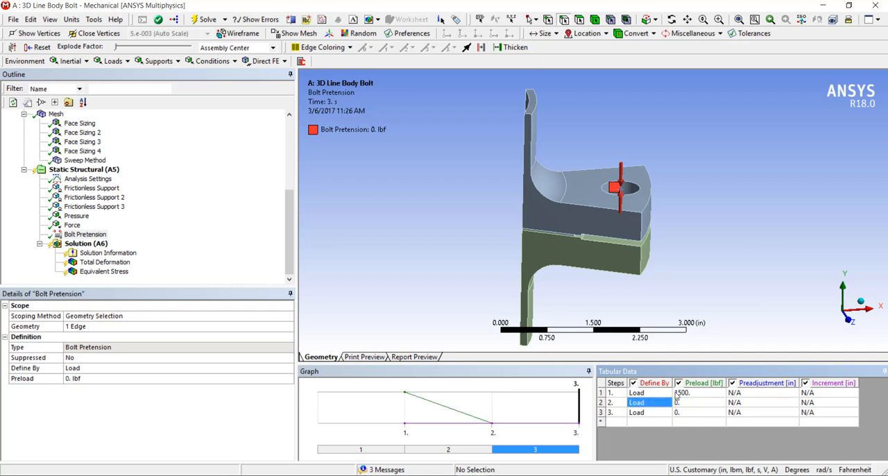
pyautogui.click(669, 403)
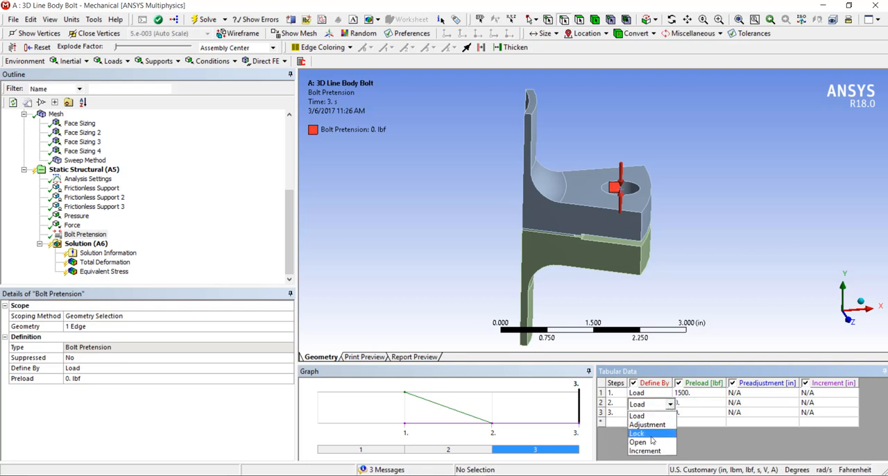
pyautogui.click(635, 433)
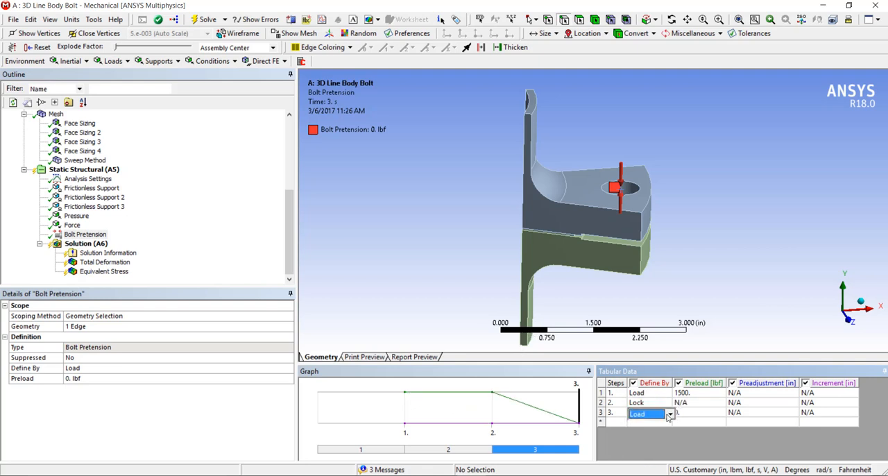
pyautogui.click(637, 412)
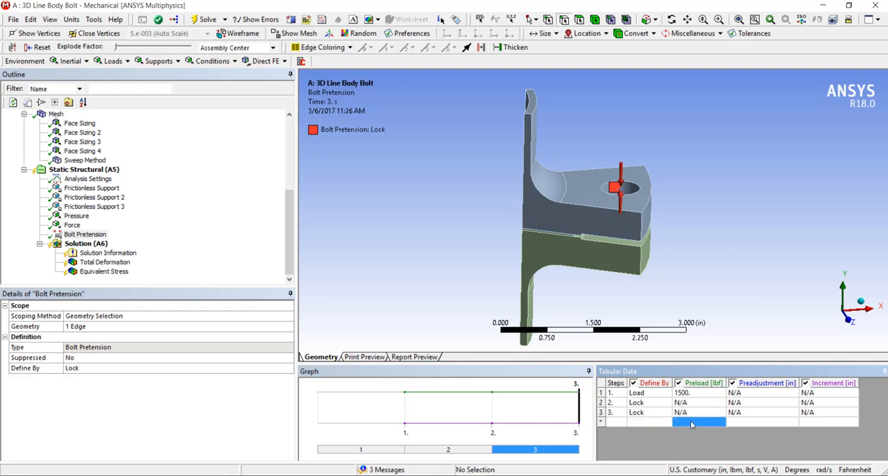
pyautogui.click(84, 233)
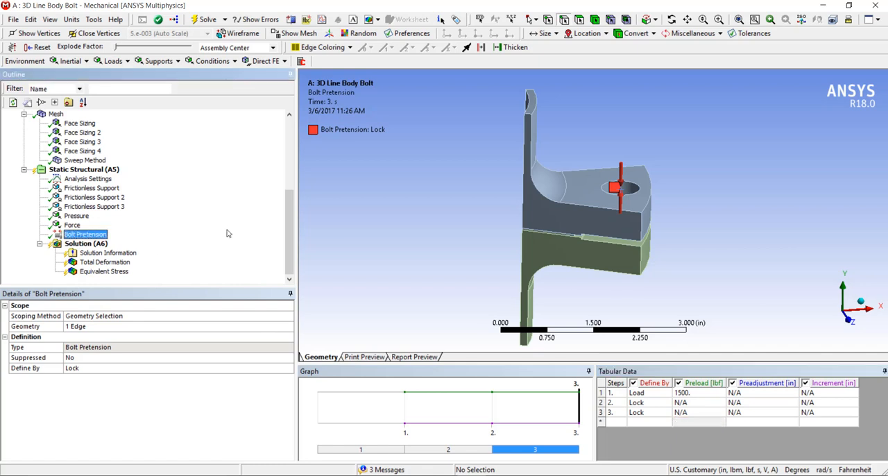
# Step: Solve the analysis and display Total Deformation, peaking near 0.0013 in
pyautogui.rightClick(86, 243)
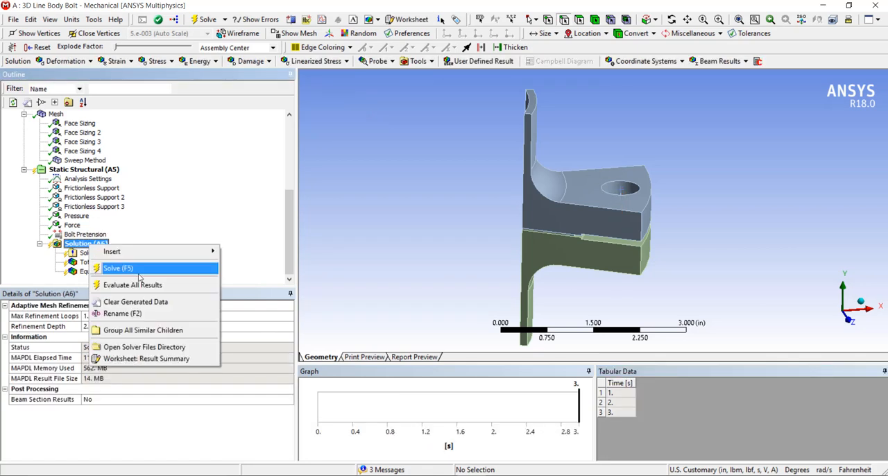
pyautogui.click(118, 269)
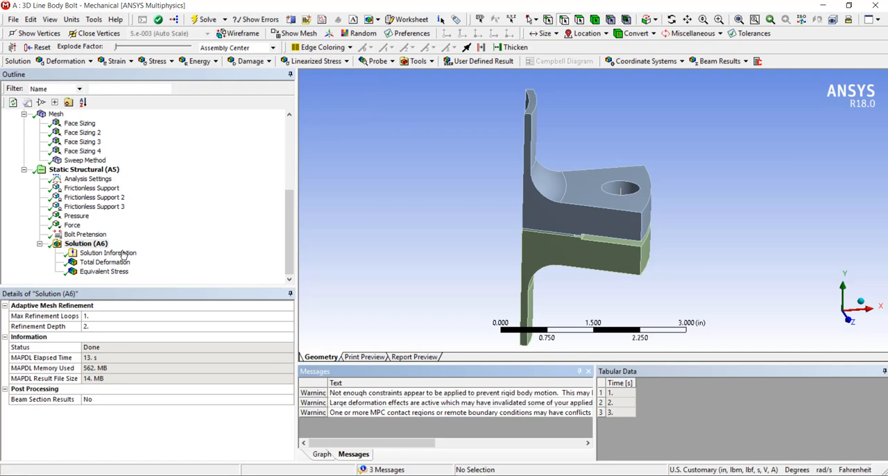
pyautogui.click(106, 261)
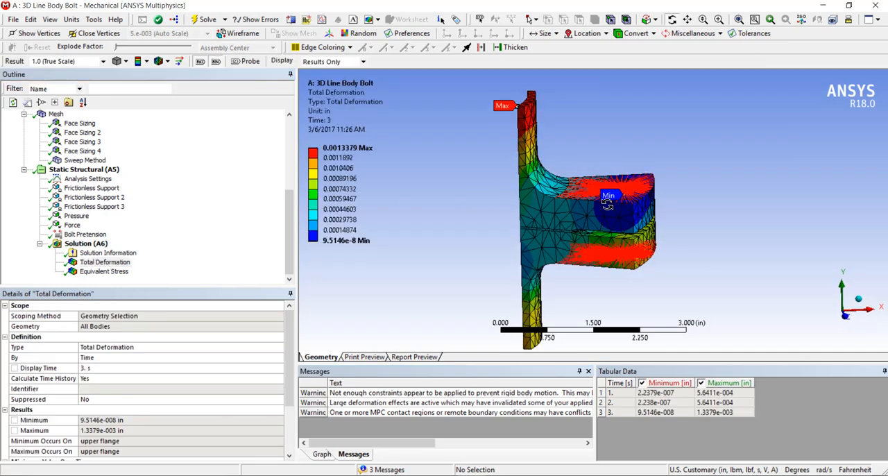